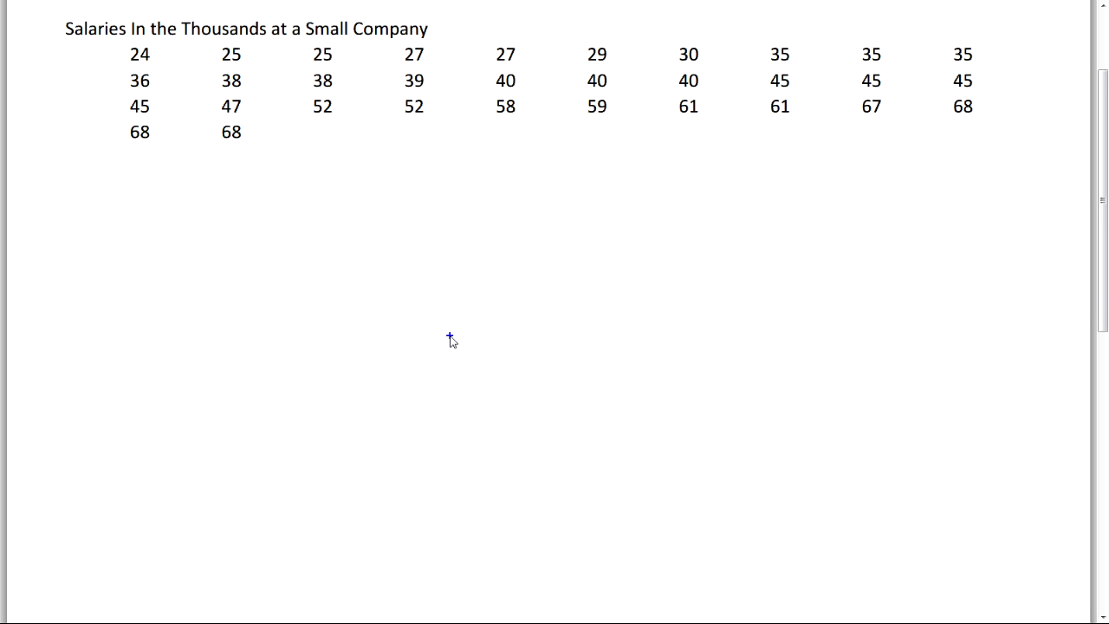
pyautogui.moveTo(424, 326)
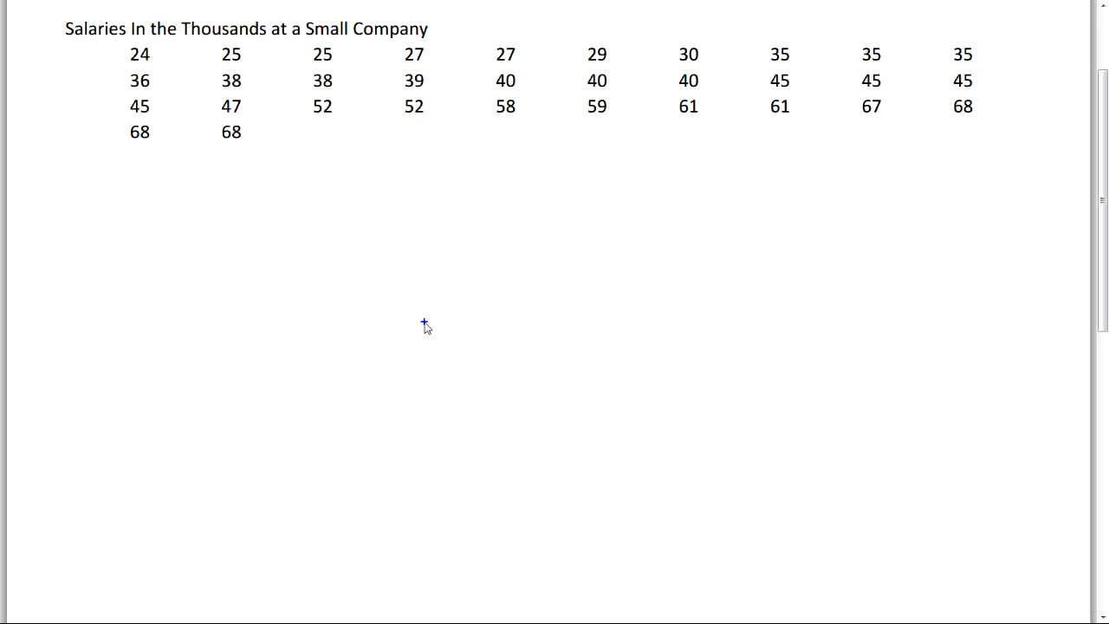
pyautogui.moveTo(201, 226)
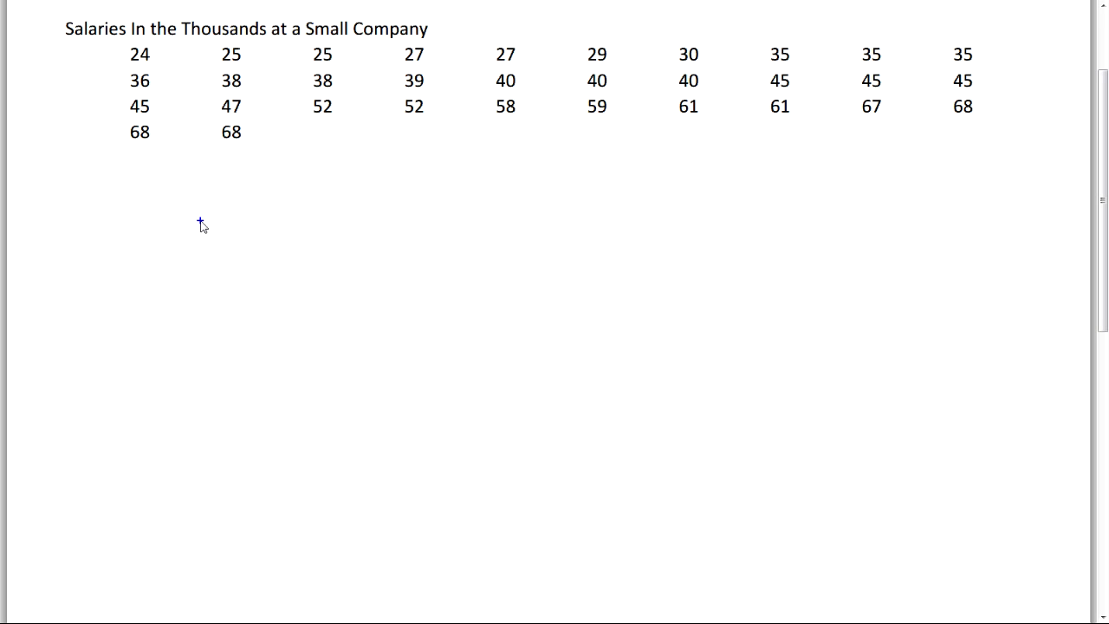
pyautogui.moveTo(84, 180)
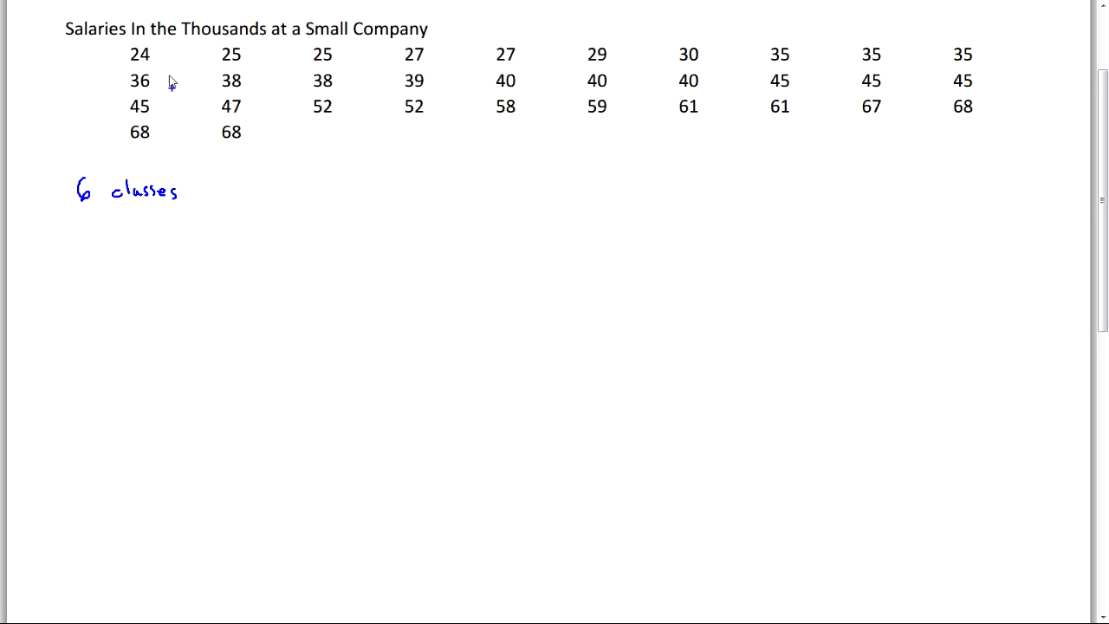
# Circle min 24 and max 68, then write the class width (68−24)/6 = 7.3 → 8
pyautogui.moveTo(121, 54); pyautogui.dragTo(160, 54)
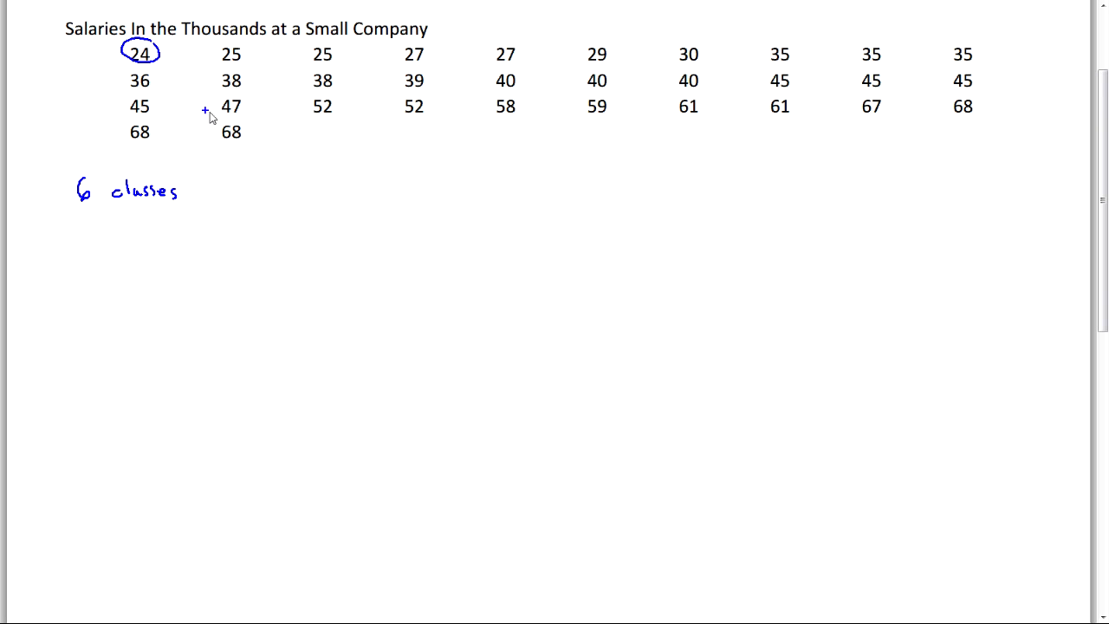
pyautogui.moveTo(212, 125); pyautogui.dragTo(252, 135)
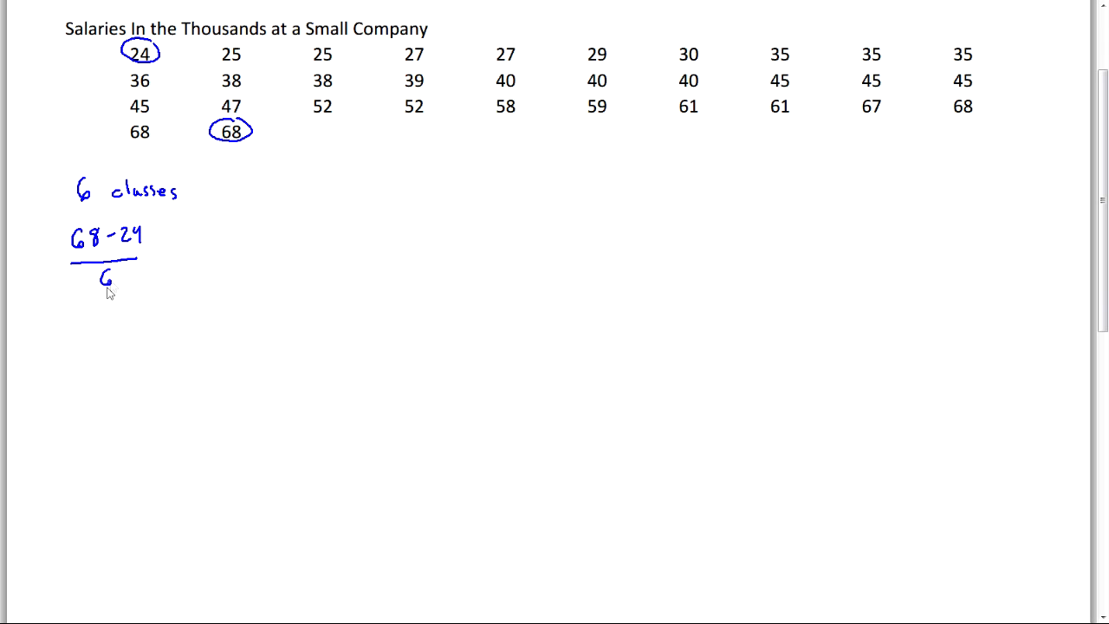
pyautogui.moveTo(154, 258)
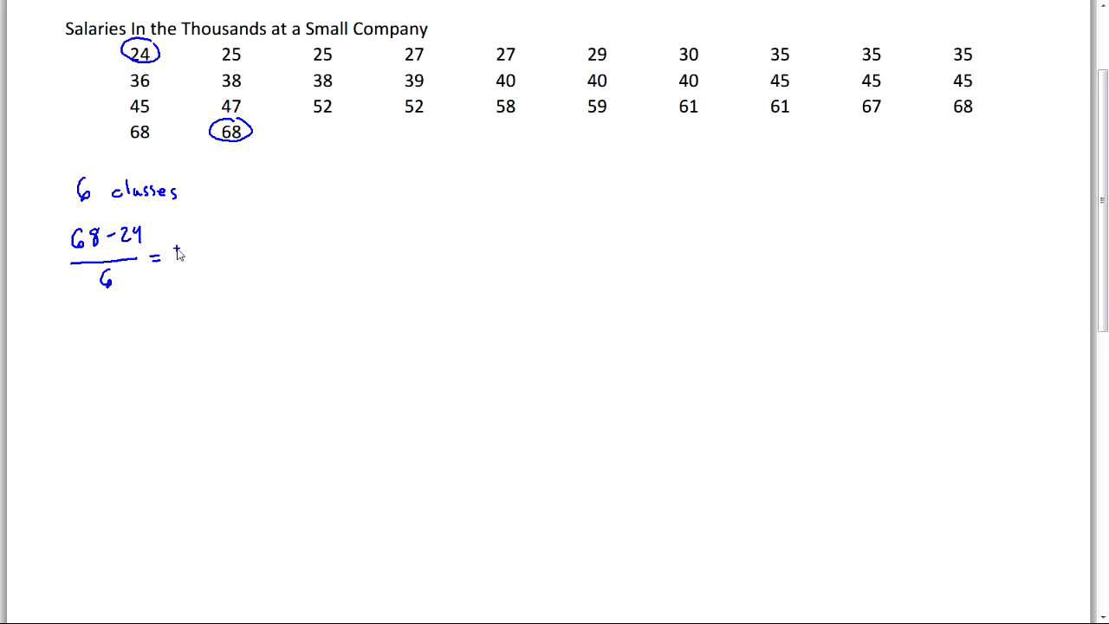
pyautogui.write('7.3-')
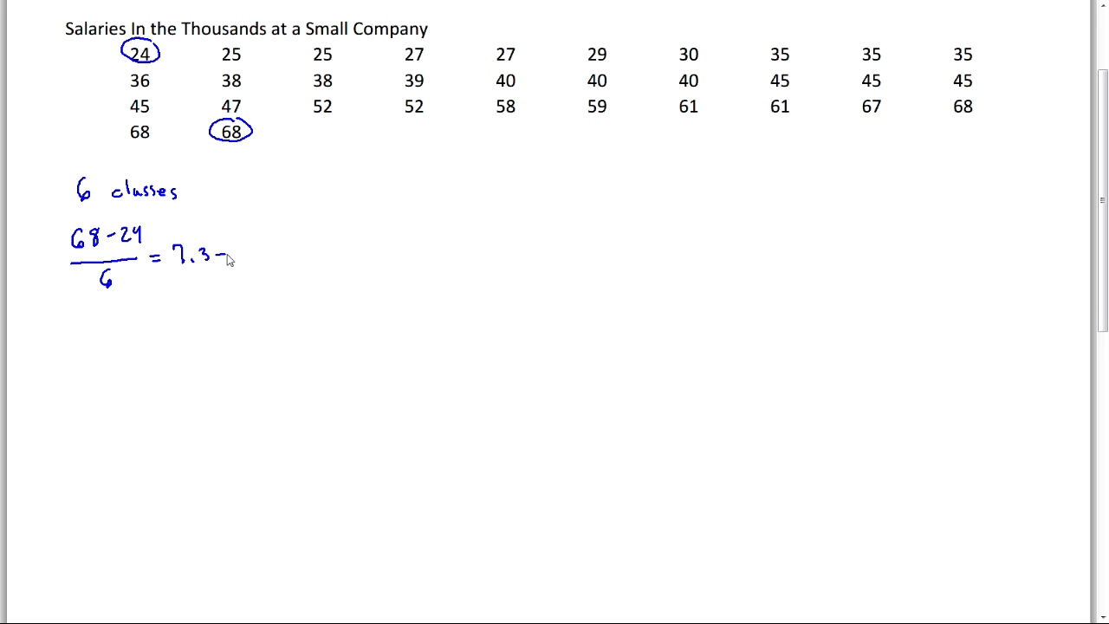
pyautogui.write('→8')
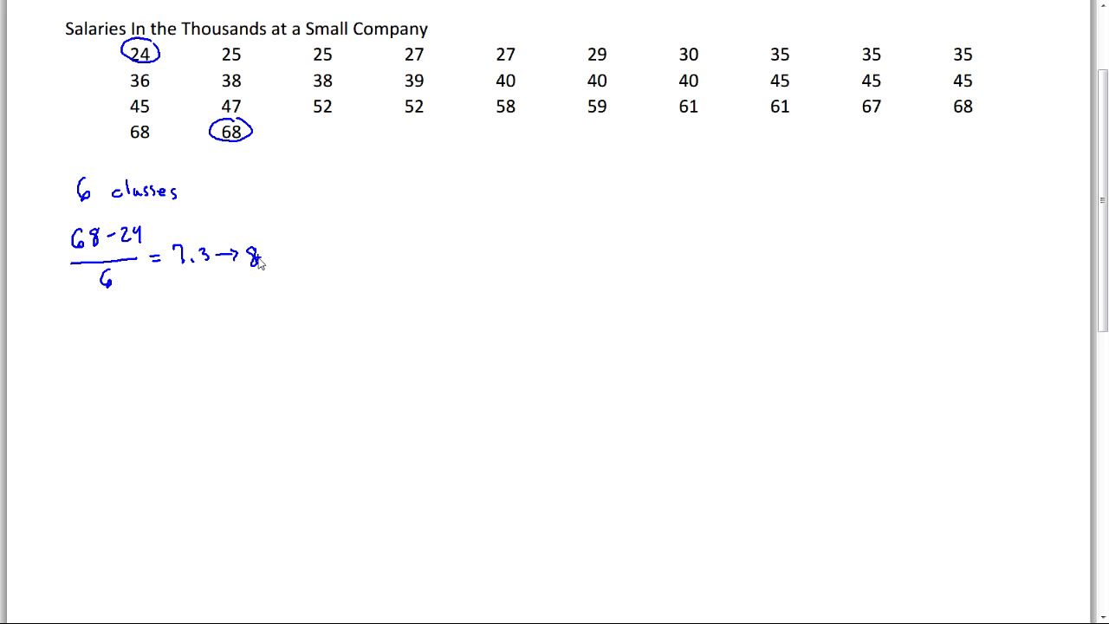
pyautogui.moveTo(94, 343)
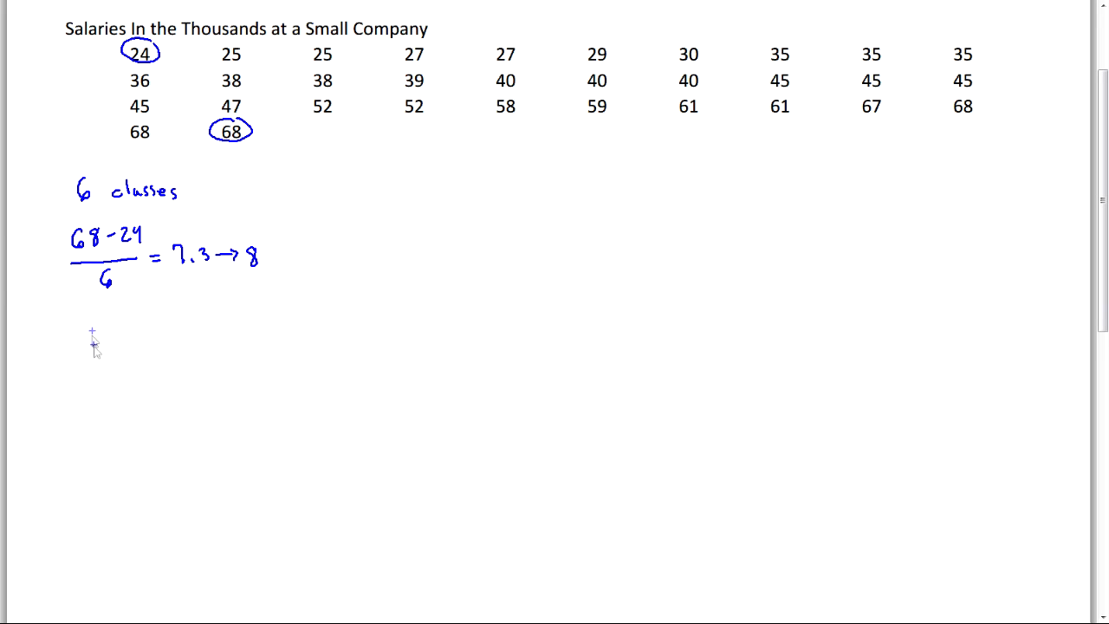
# Lay out the frequency table with headers 'classes' and 'f', divider and header underline
pyautogui.write('classes')
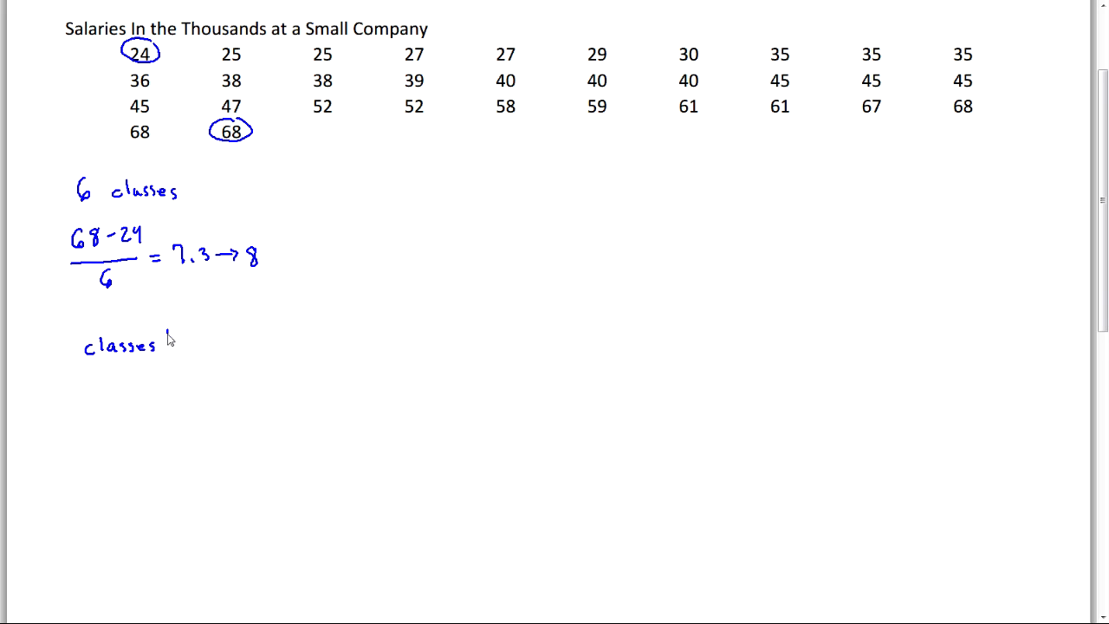
pyautogui.moveTo(170, 332); pyautogui.dragTo(165, 506)
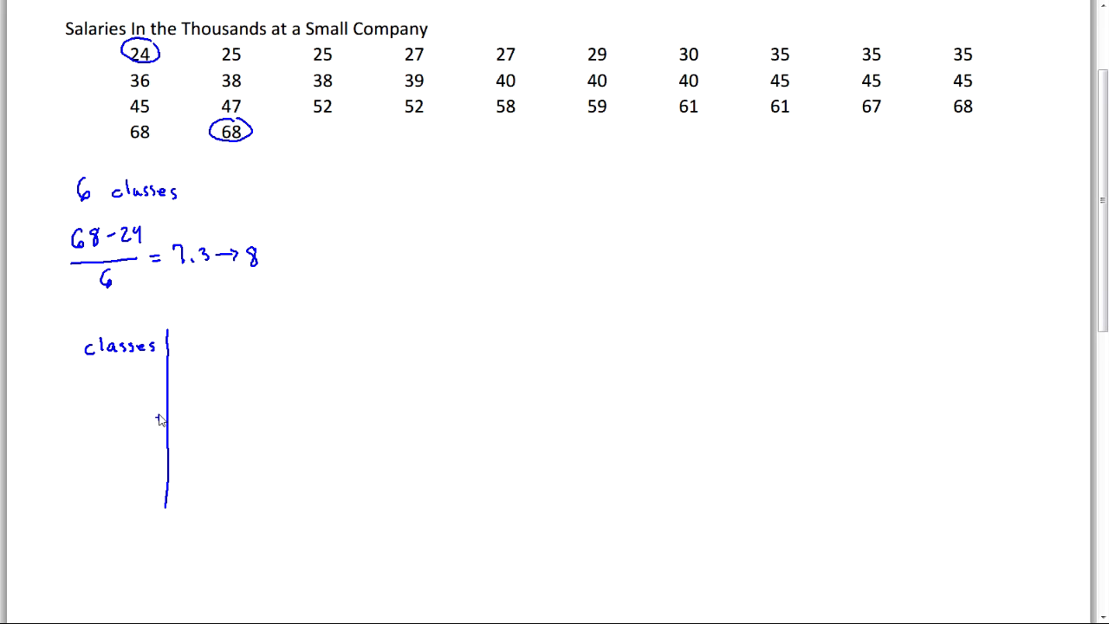
pyautogui.write('f')
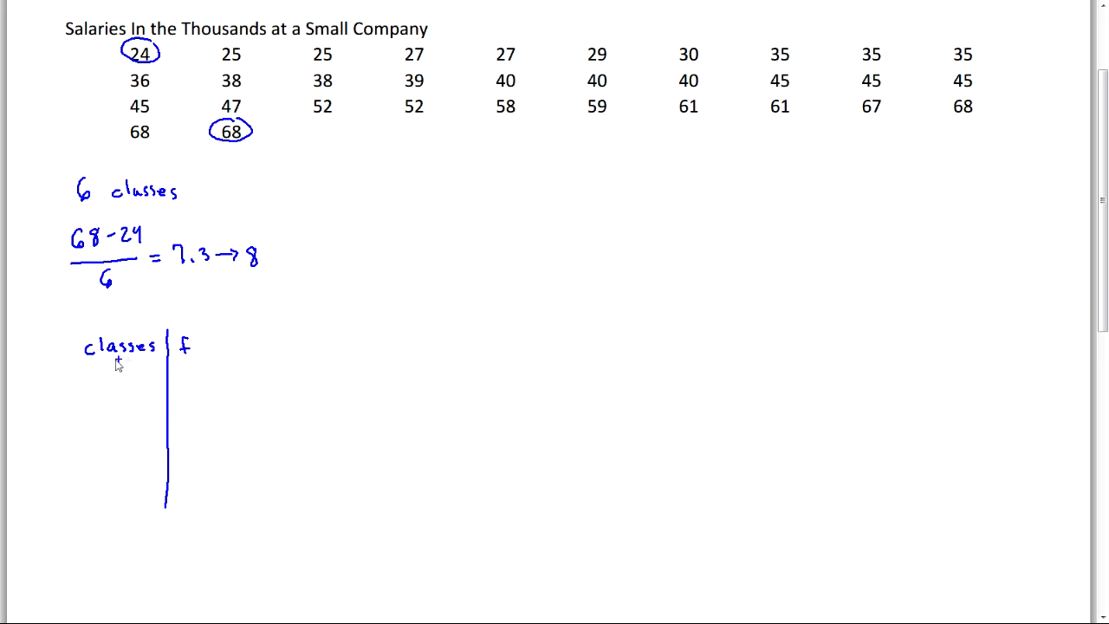
pyautogui.moveTo(84, 362); pyautogui.dragTo(197, 362)
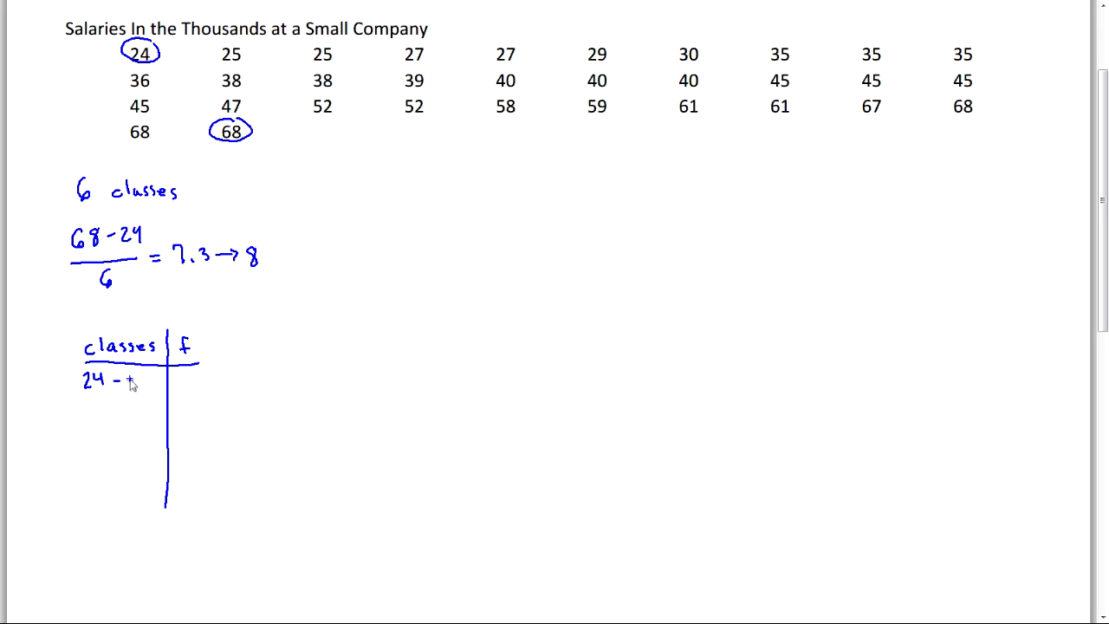
# Write the six class intervals 24-32, 32-40, 40-48, 48-56, 56-64, 64-72
pyautogui.write('32')
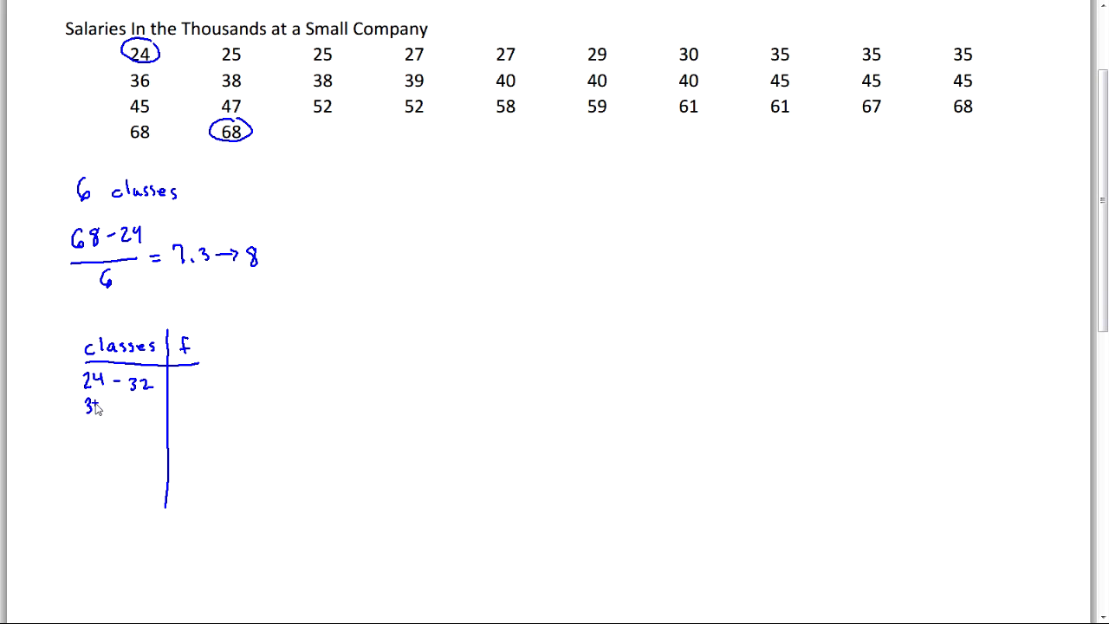
pyautogui.write('32')
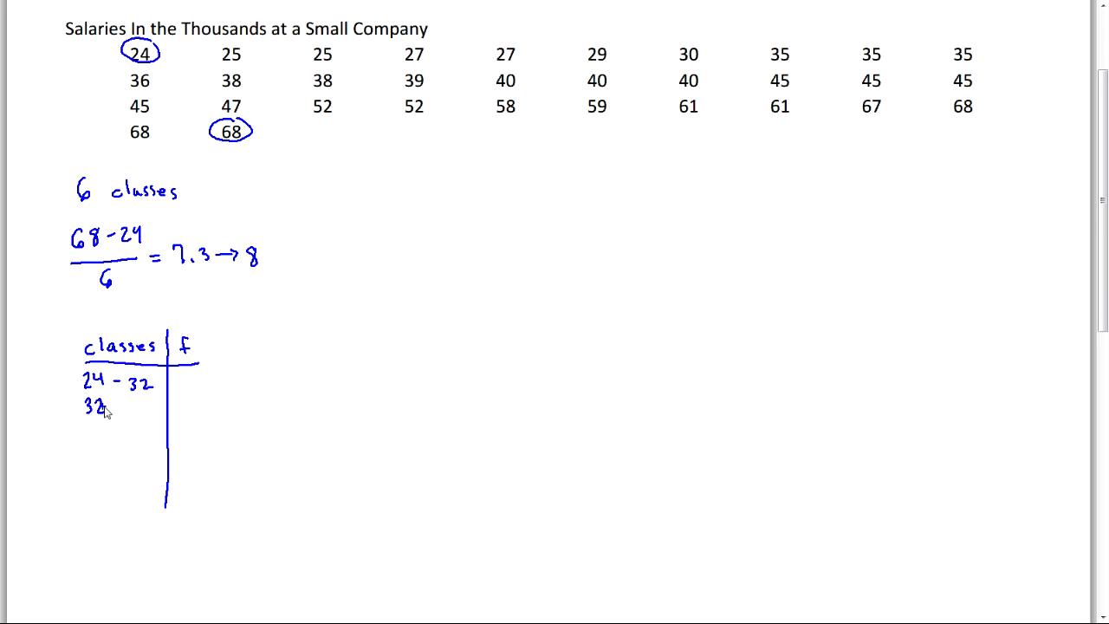
pyautogui.write('- 40')
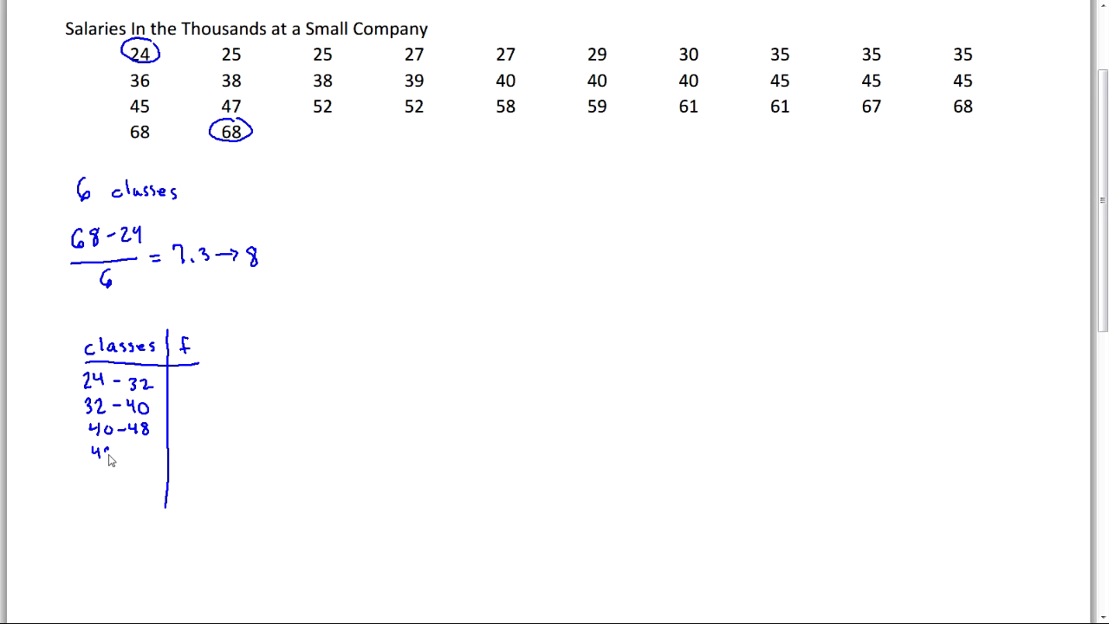
pyautogui.write('48-56')
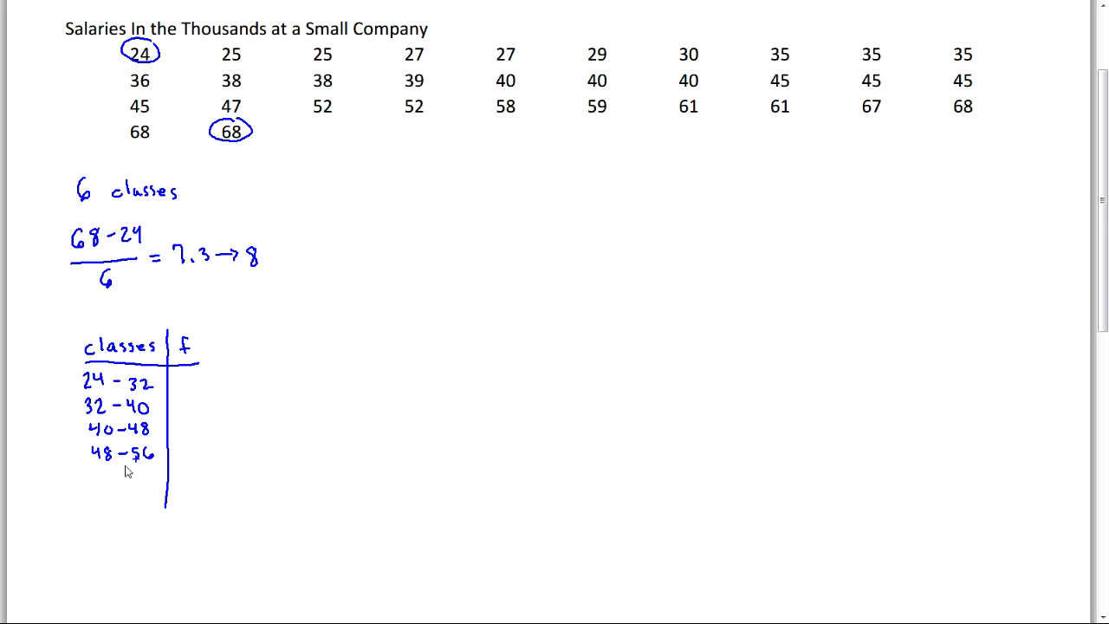
pyautogui.write('56-')
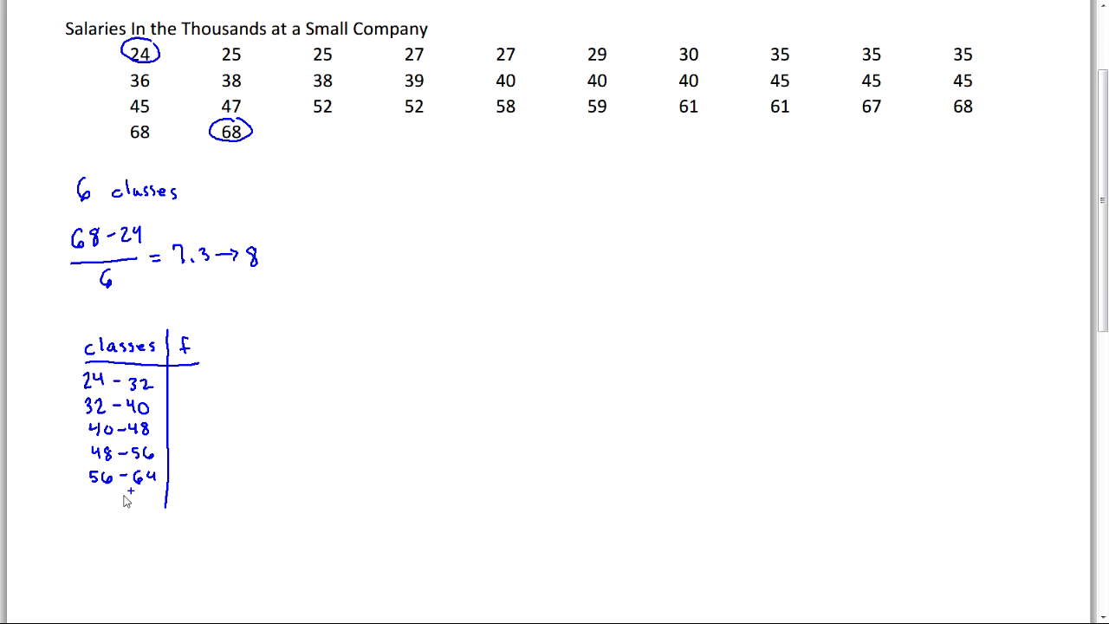
pyautogui.write('64 -')
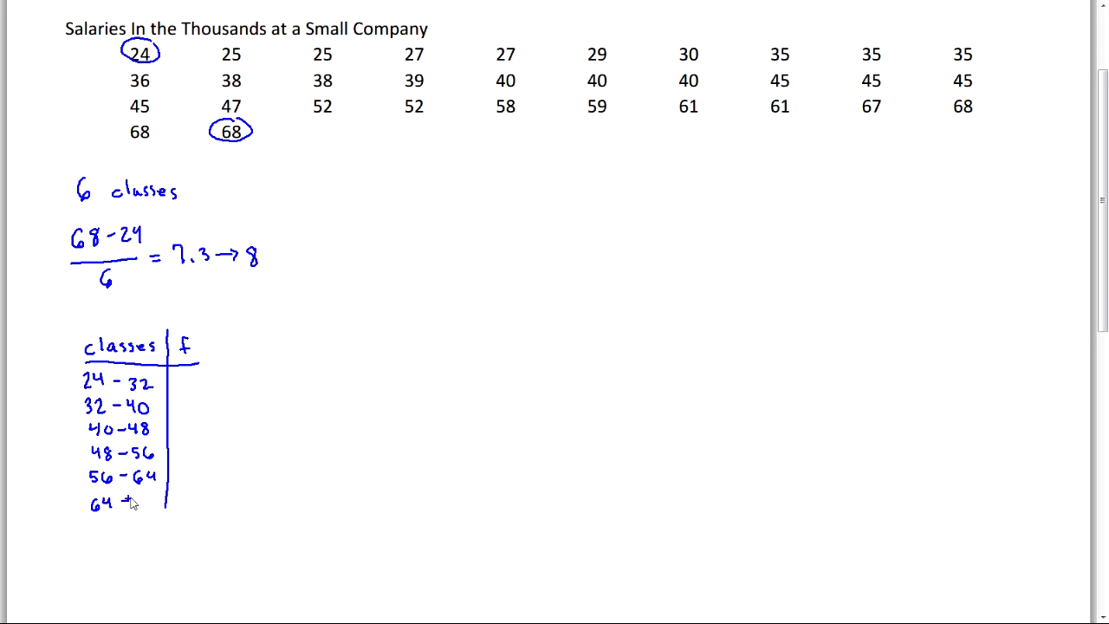
pyautogui.write('72')
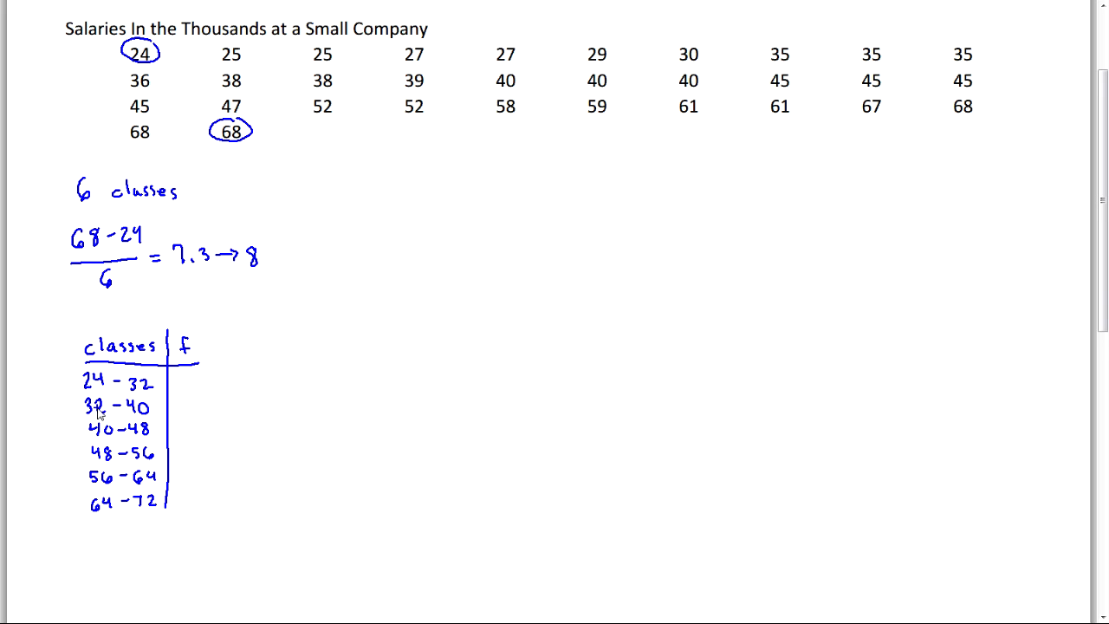
pyautogui.moveTo(136, 383)
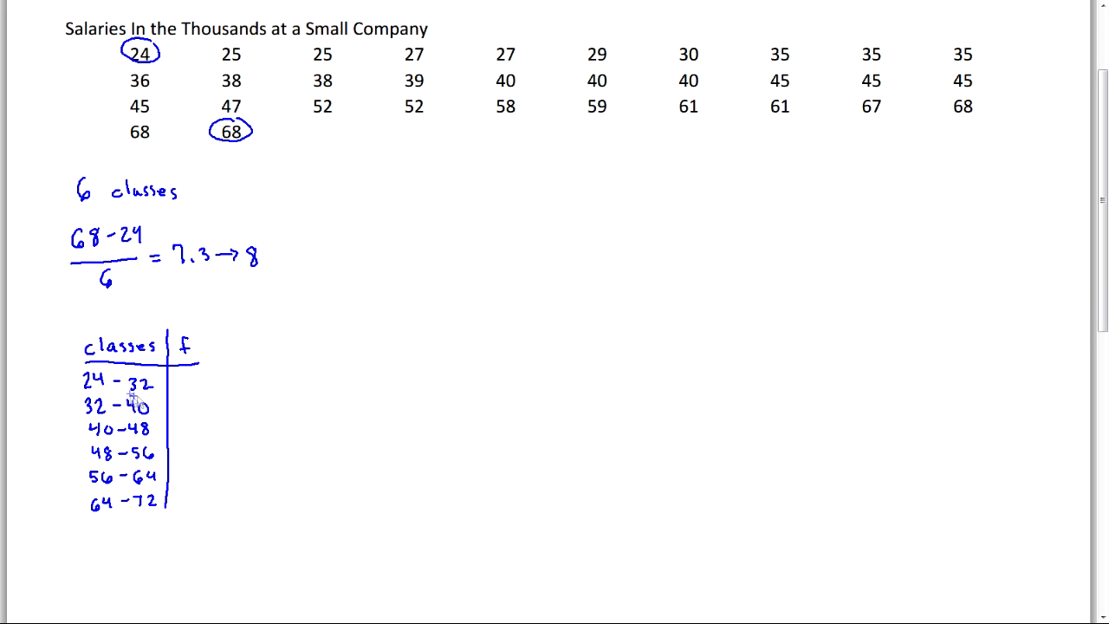
pyautogui.moveTo(95, 388)
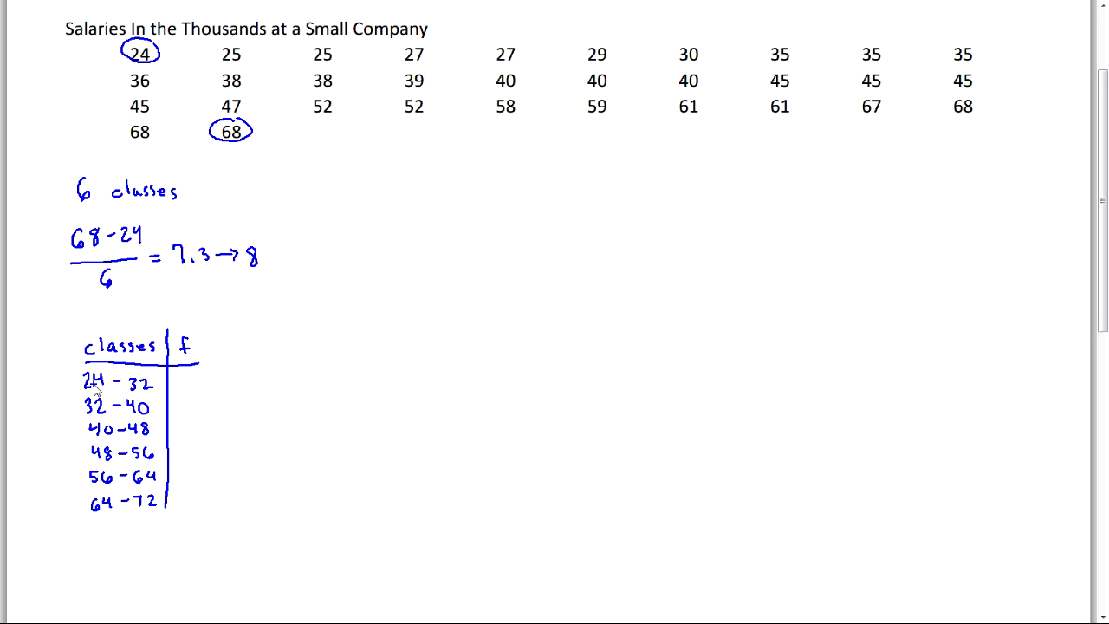
pyautogui.moveTo(108, 410)
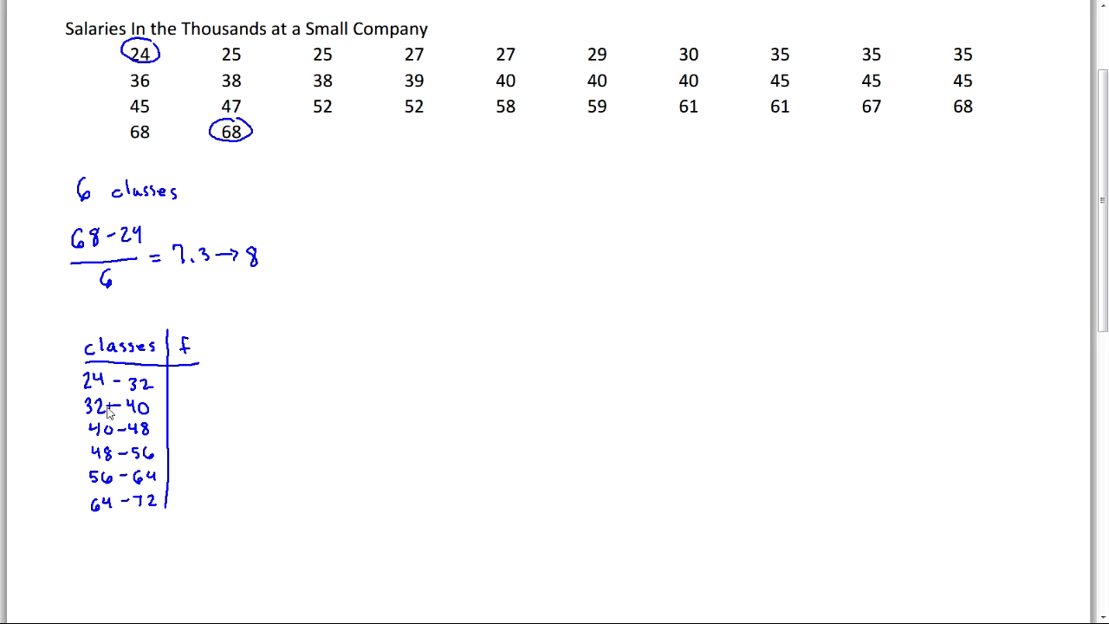
pyautogui.moveTo(121, 426)
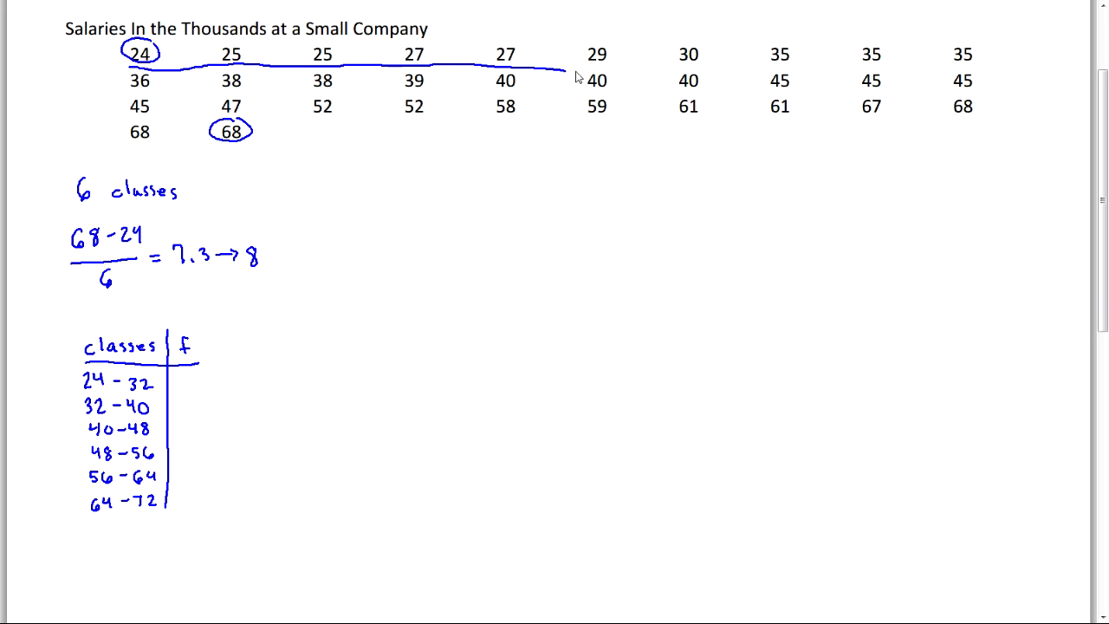
# Tick off salaries per class and fill the f column with 7, 7, 8, 2, 4, 4
pyautogui.moveTo(568, 71); pyautogui.dragTo(697, 71)
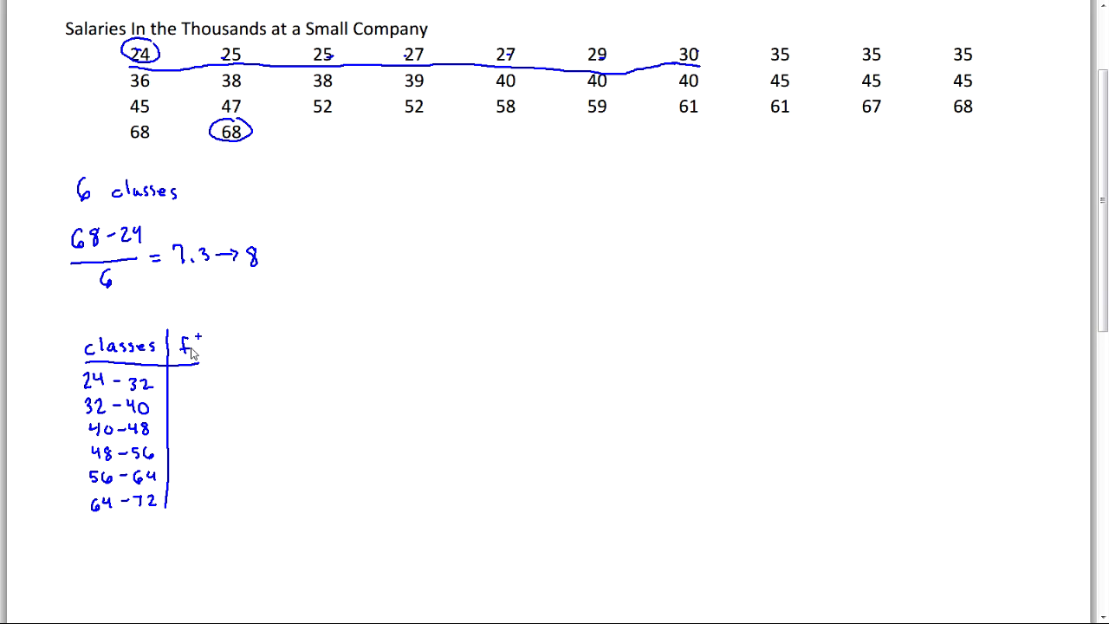
pyautogui.write('7')
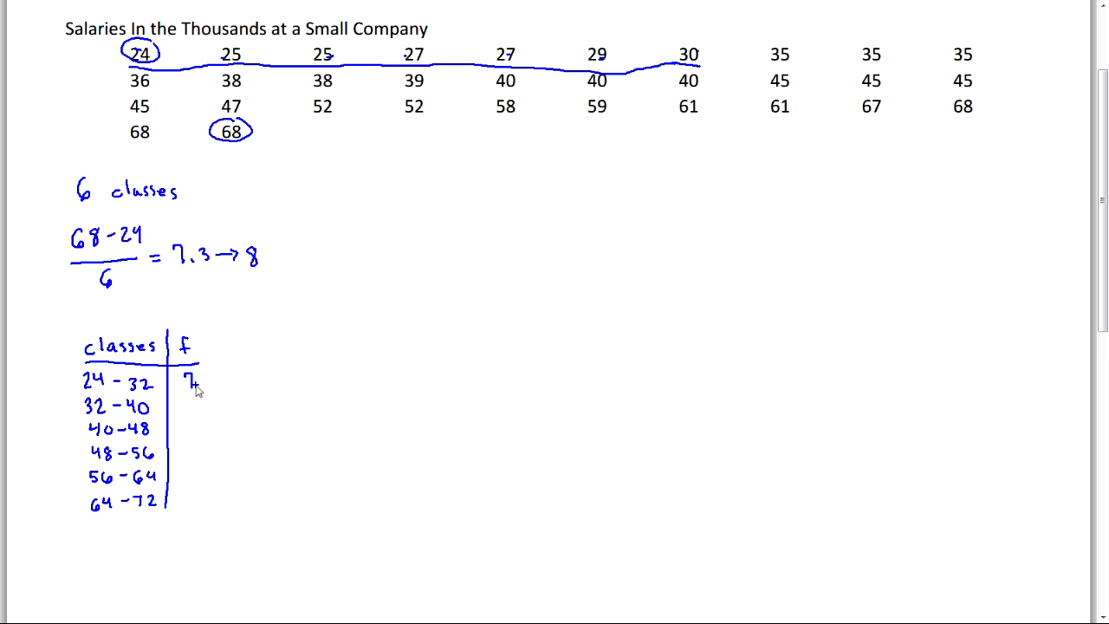
pyautogui.moveTo(289, 350)
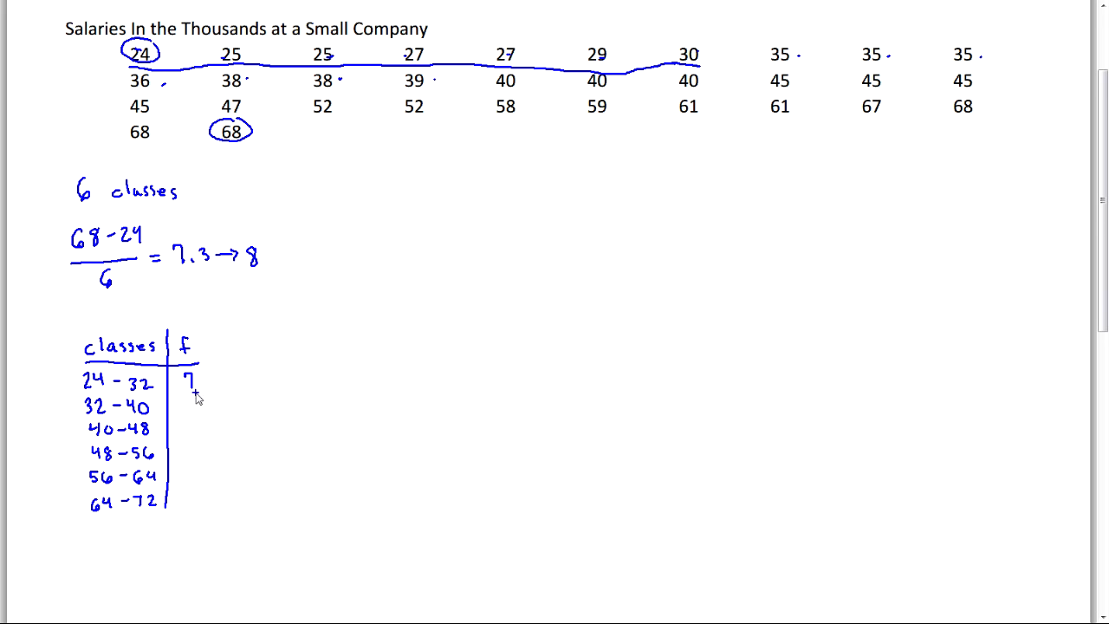
pyautogui.write('7')
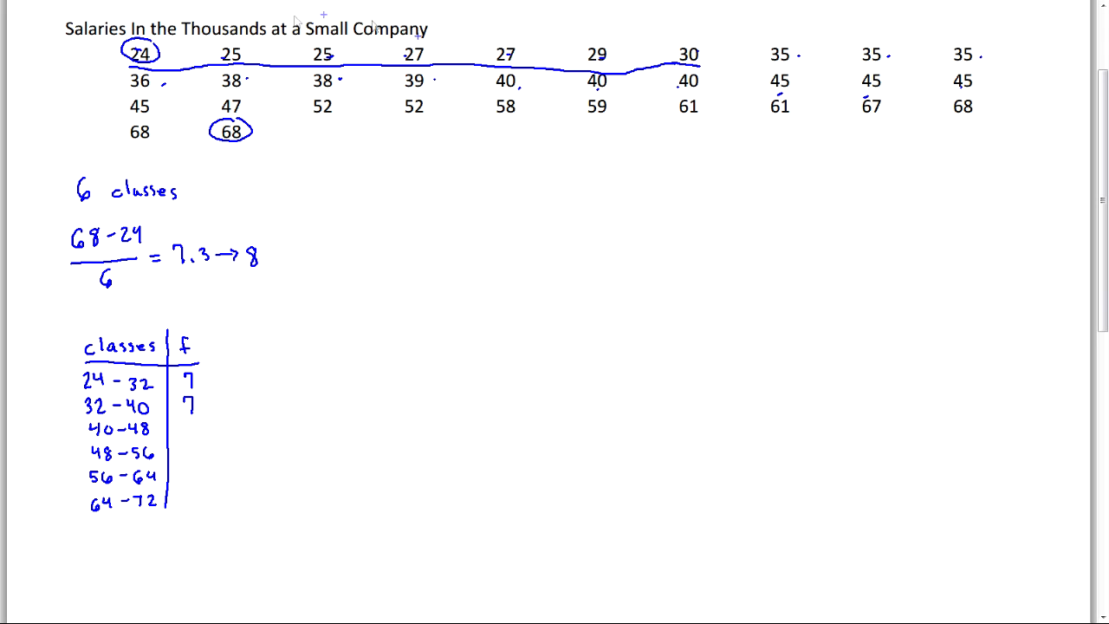
pyautogui.moveTo(206, 371)
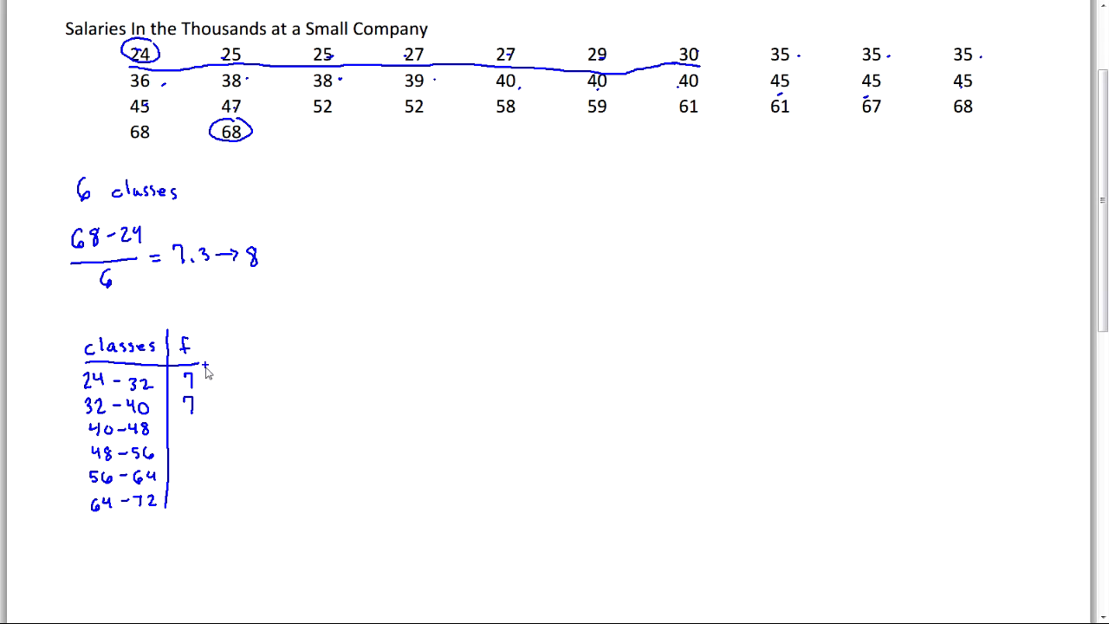
pyautogui.write('8')
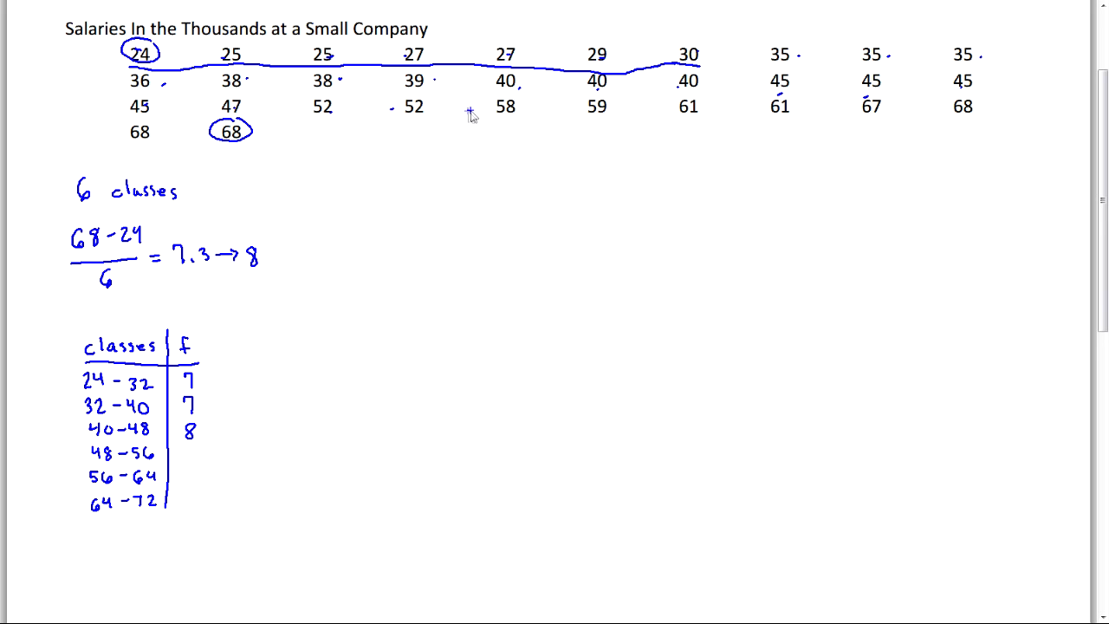
pyautogui.write('2')
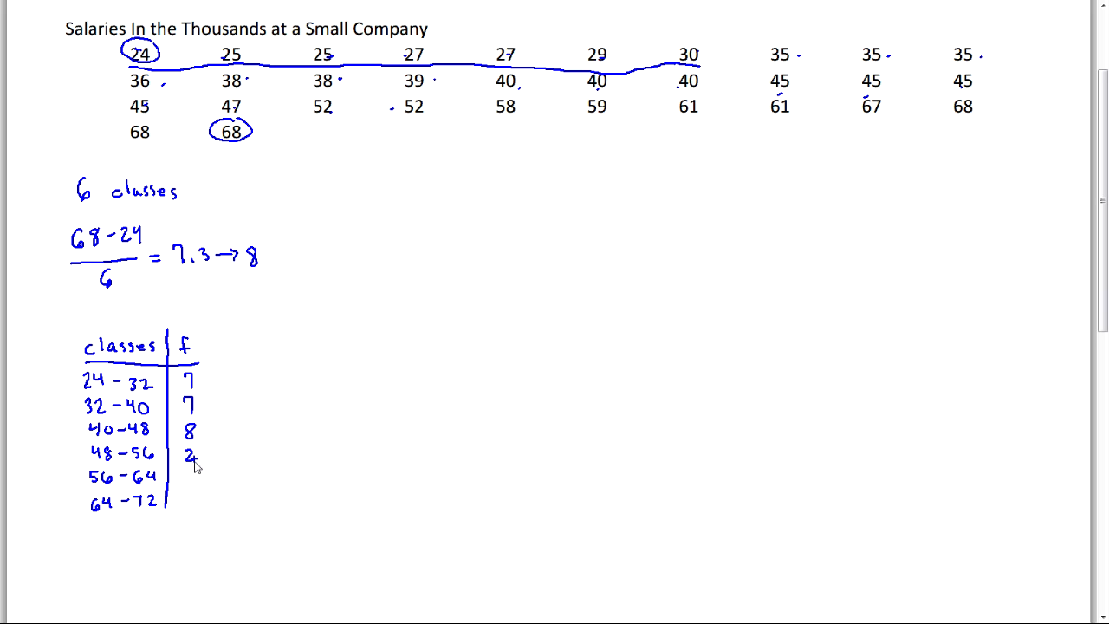
pyautogui.moveTo(148, 481)
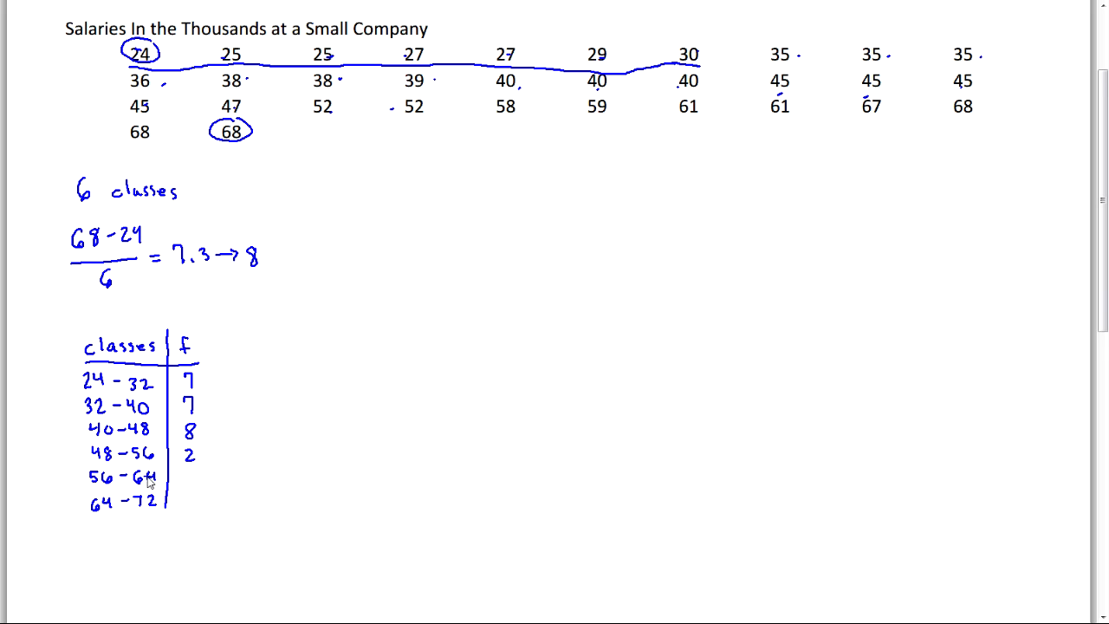
pyautogui.moveTo(366, 286)
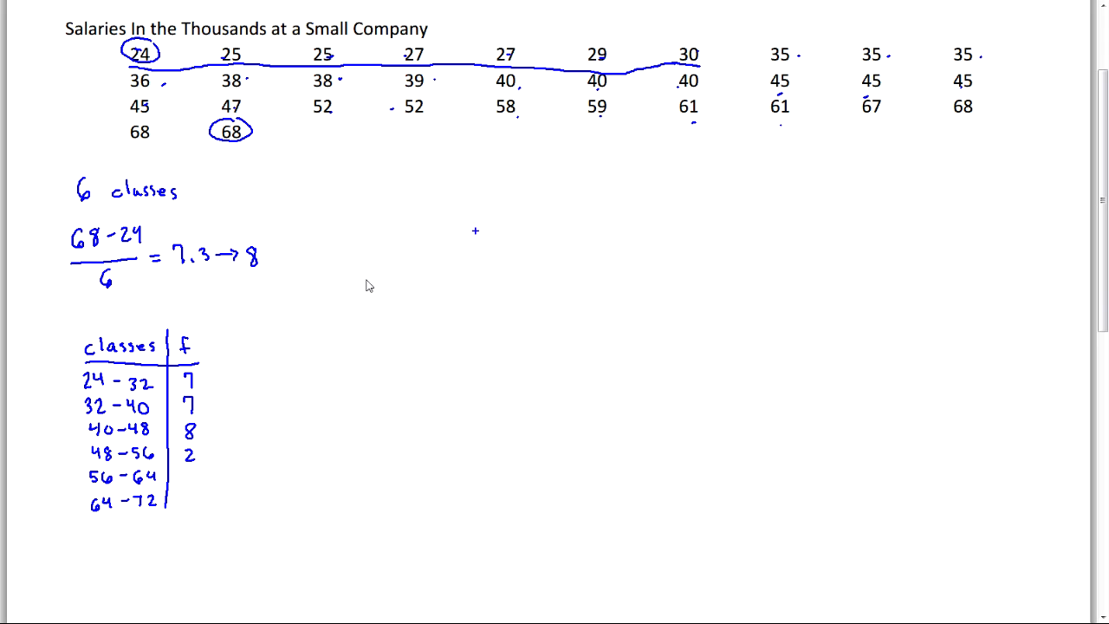
pyautogui.write('4')
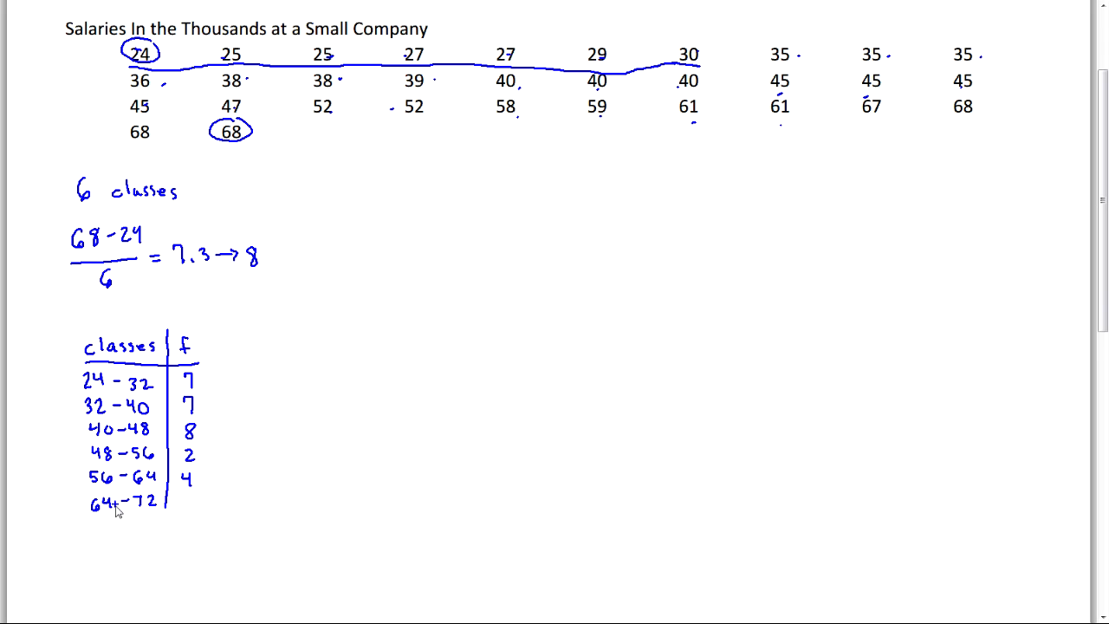
pyautogui.moveTo(905, 163)
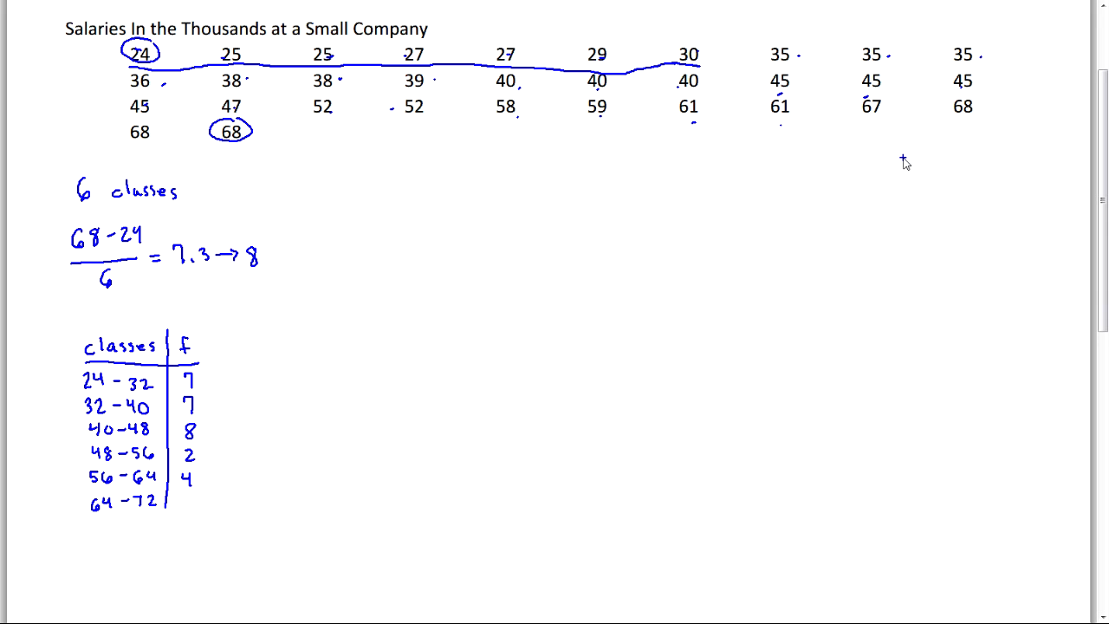
pyautogui.moveTo(194, 501)
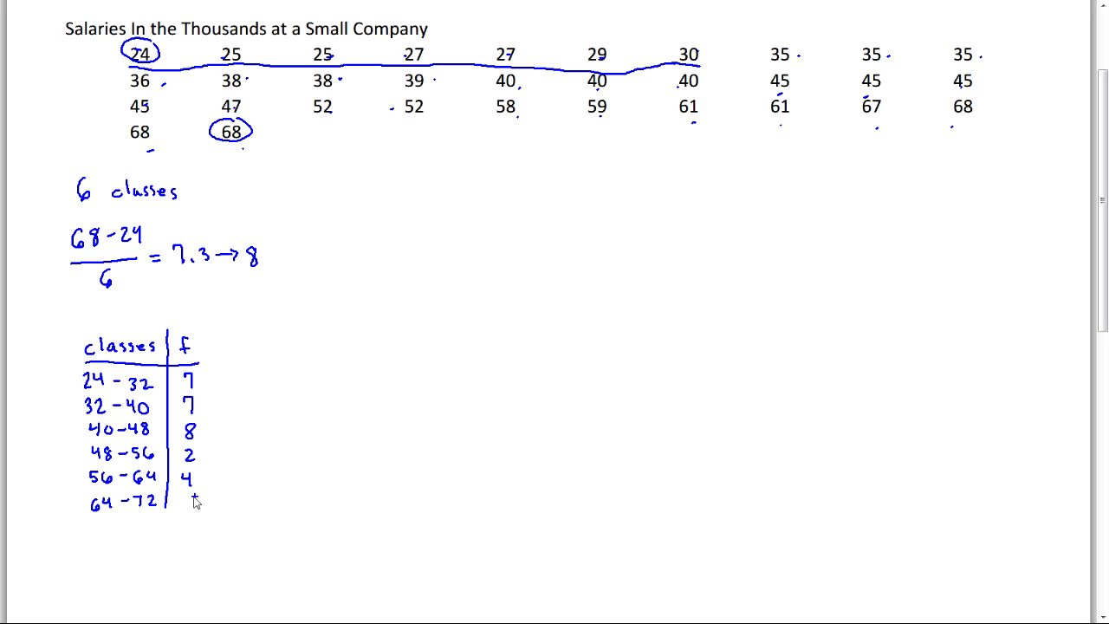
pyautogui.write('4')
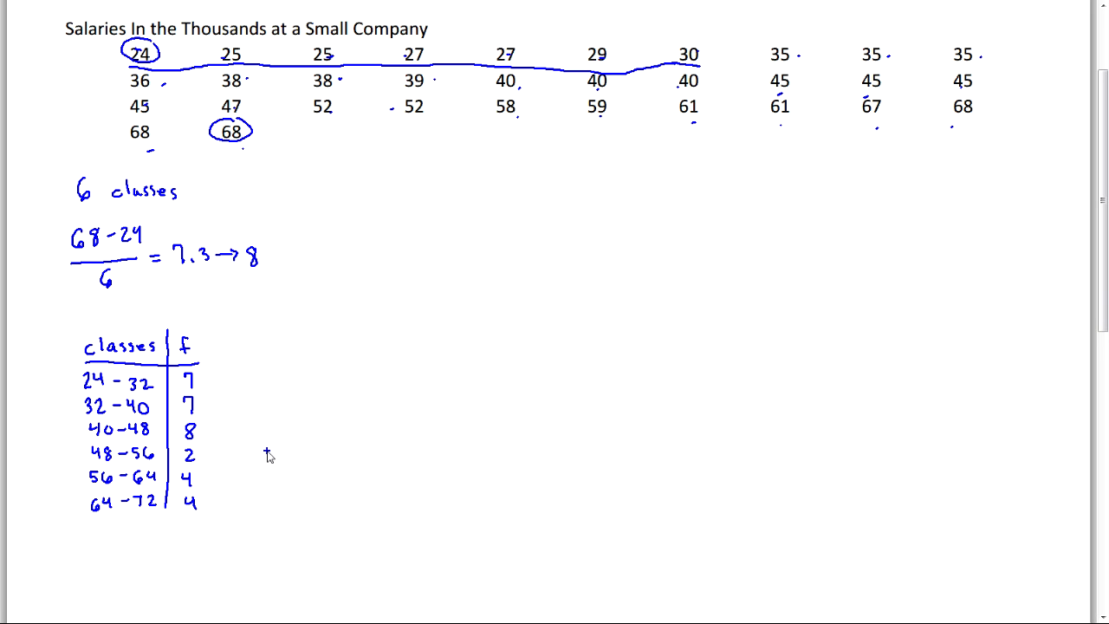
pyautogui.moveTo(270, 451)
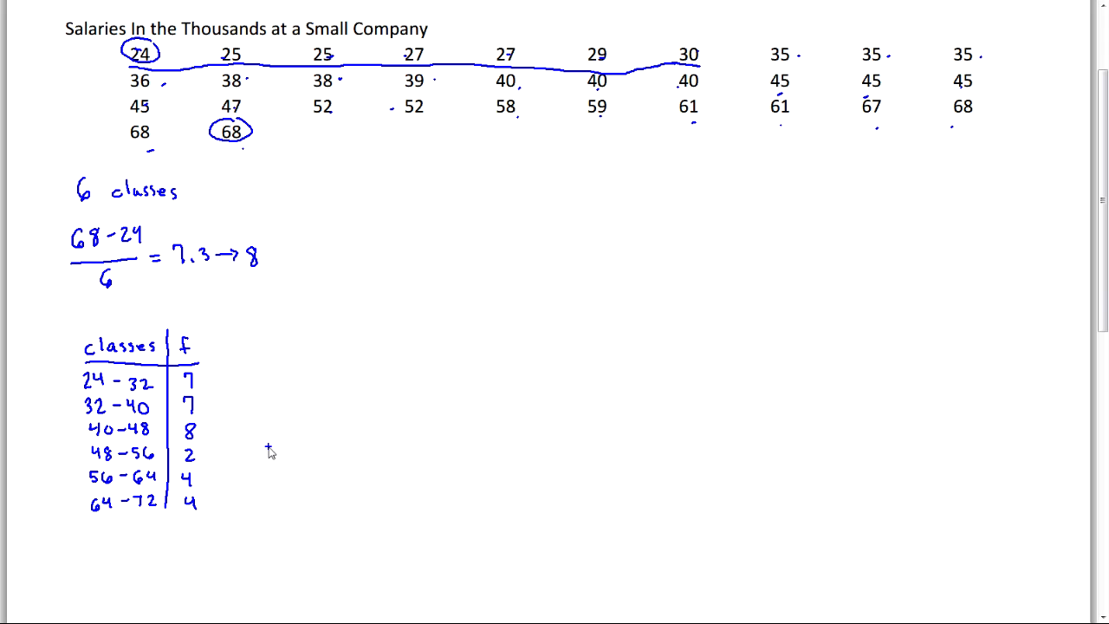
pyautogui.moveTo(219, 426)
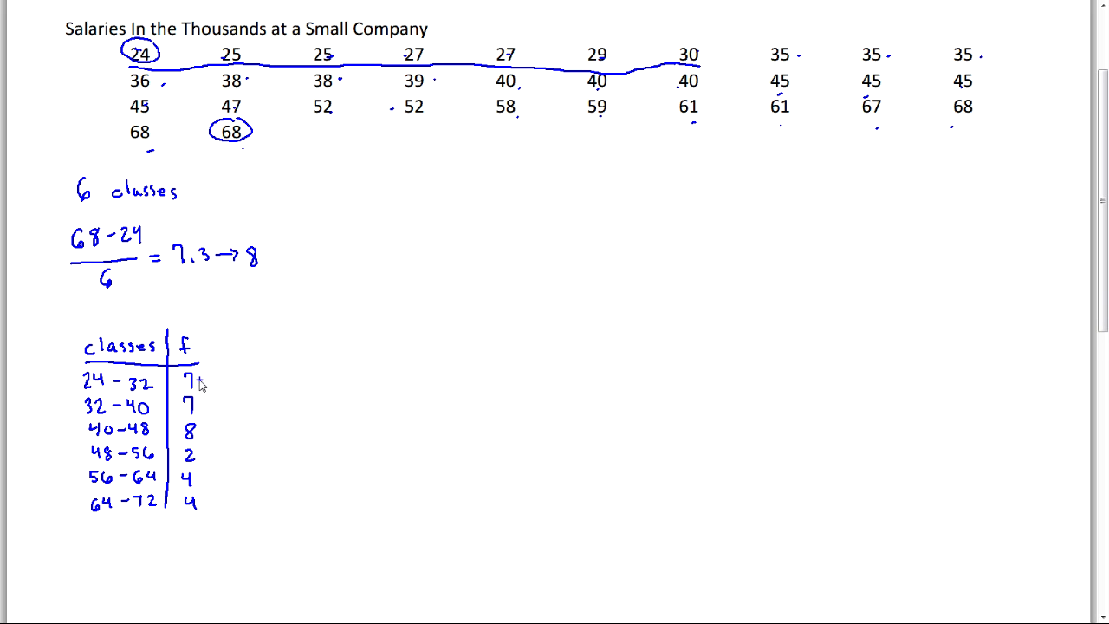
pyautogui.moveTo(216, 391)
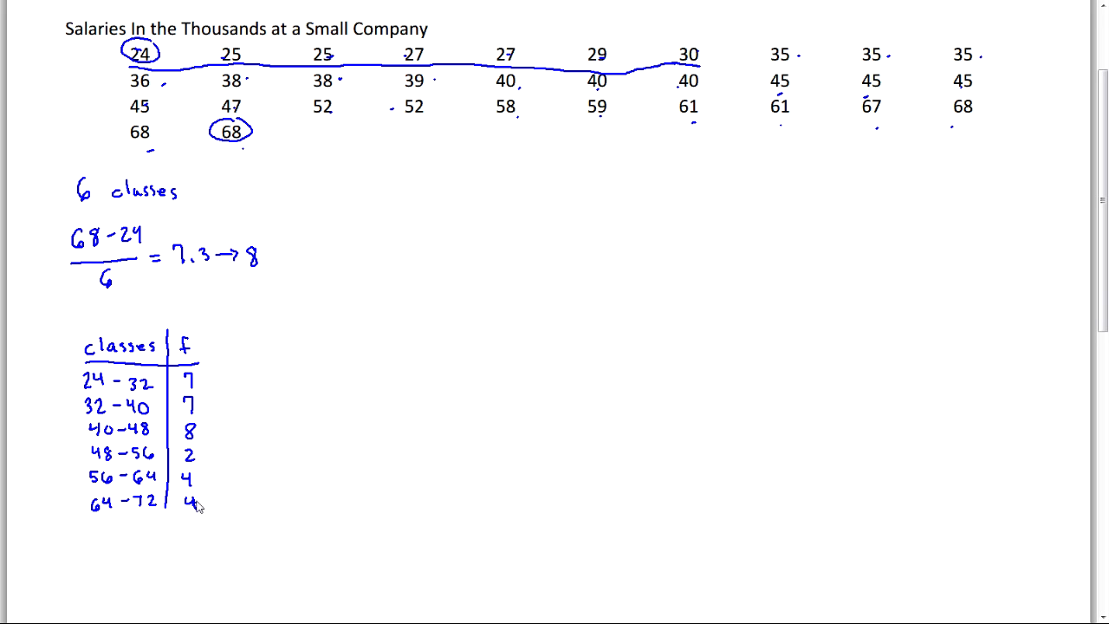
pyautogui.moveTo(246, 286)
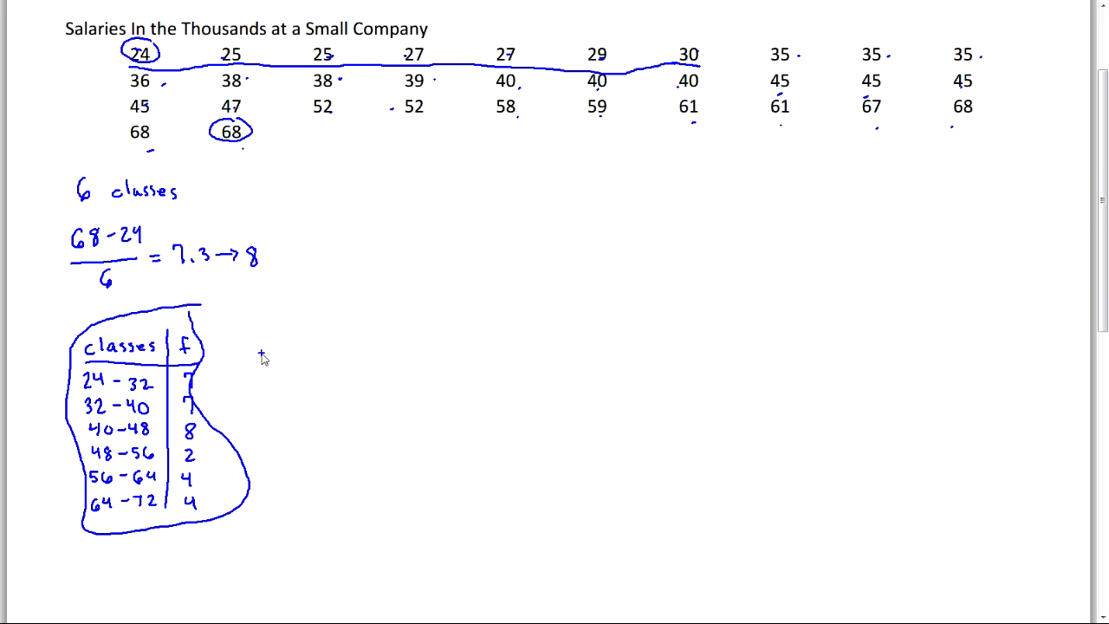
# Draw the histogram axes beside the table and label the vertical axis f
pyautogui.moveTo(484, 199); pyautogui.dragTo(818, 429)
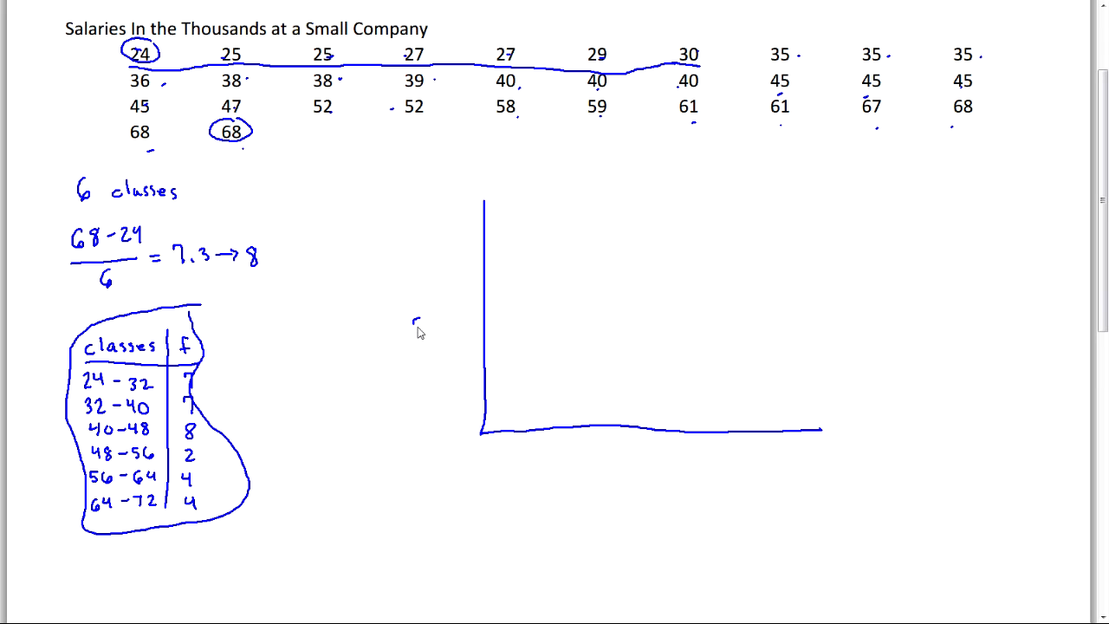
pyautogui.moveTo(416, 326); pyautogui.dragTo(442, 338)
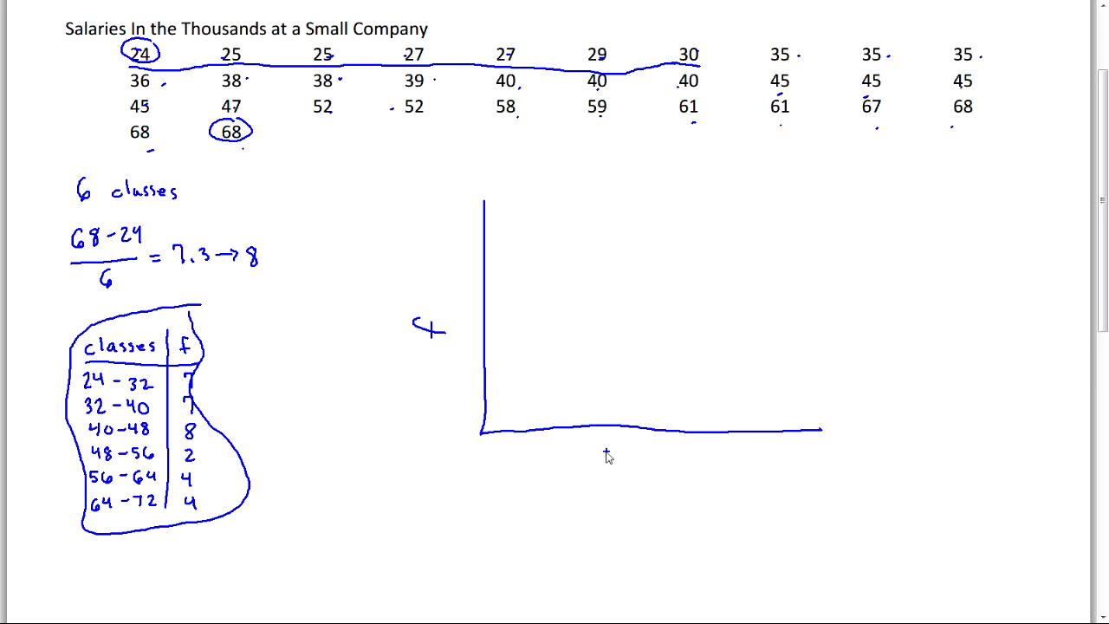
pyautogui.moveTo(597, 468)
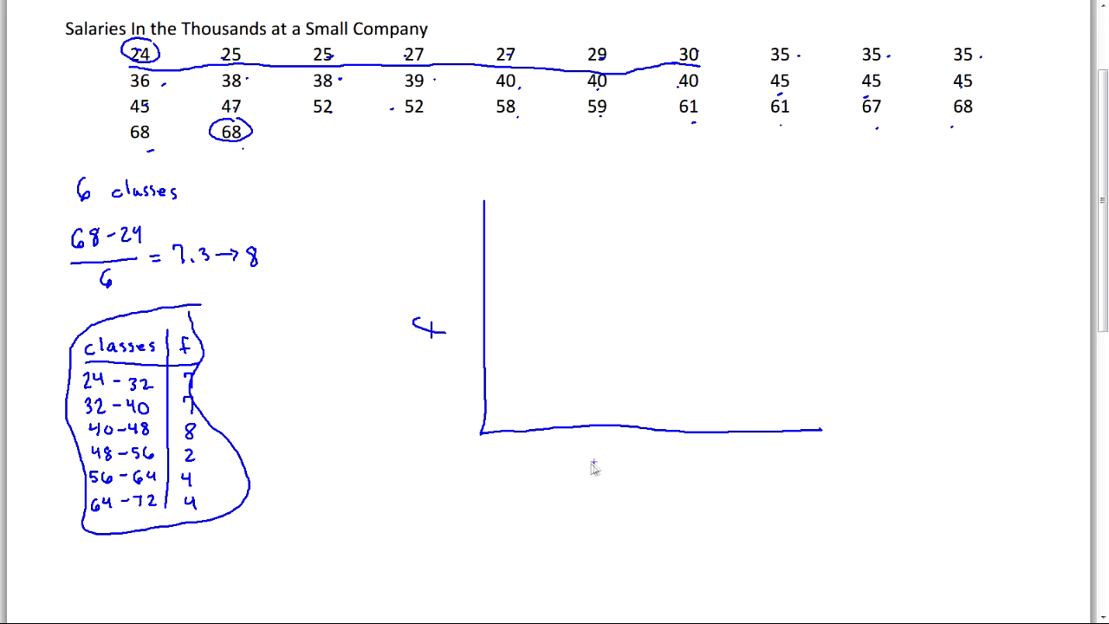